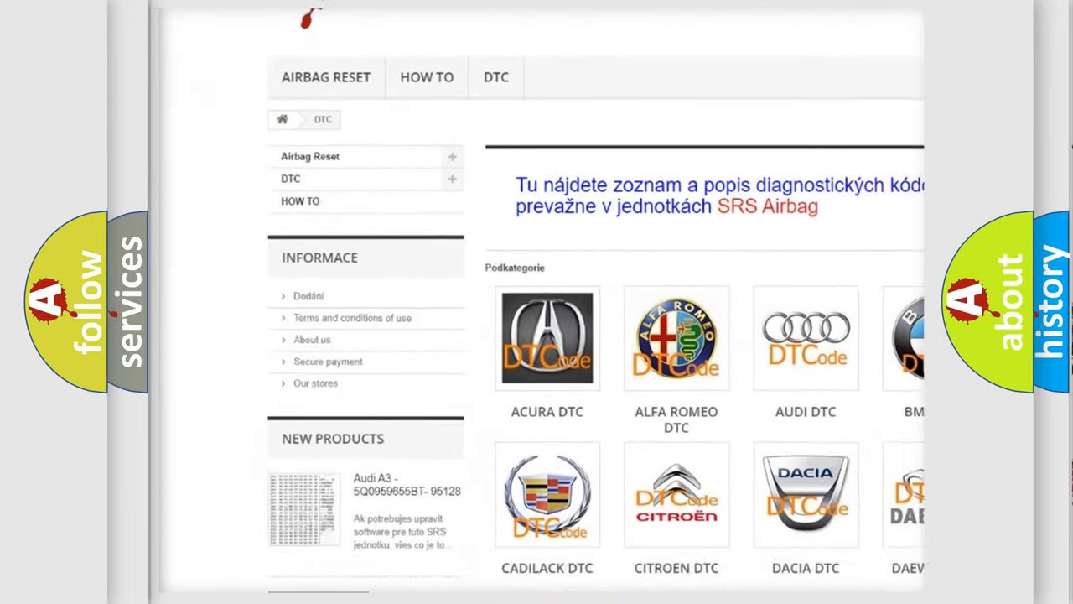
{"action": "scroll", "scroll_direction": "down", "scroll_amount": 3}
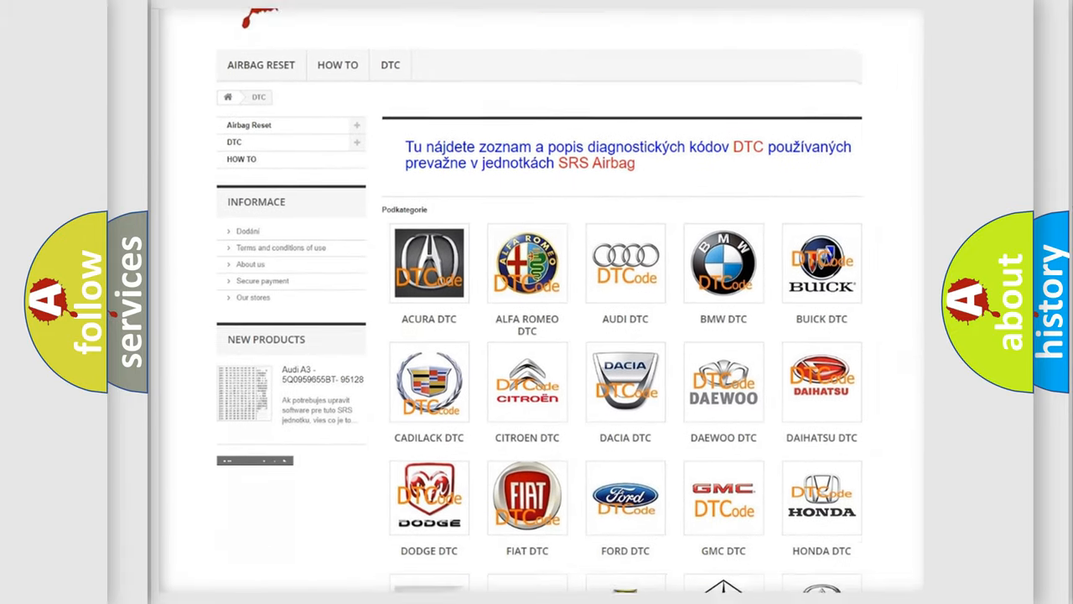
{"action": "scroll", "scroll_direction": "down", "scroll_amount": 3}
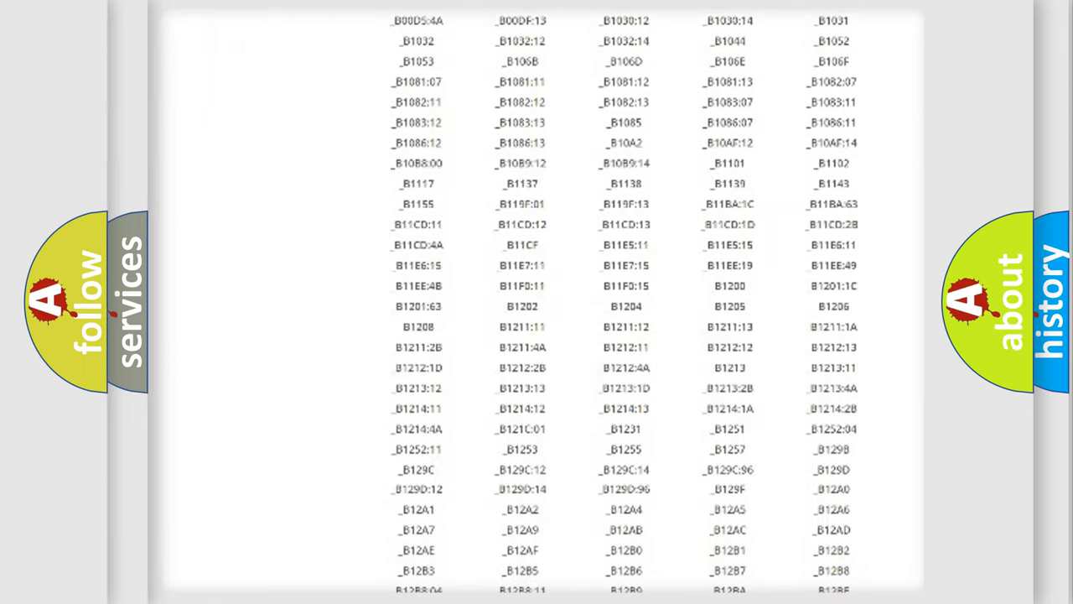
{"action": "scroll", "scroll_direction": "down", "scroll_amount": 3}
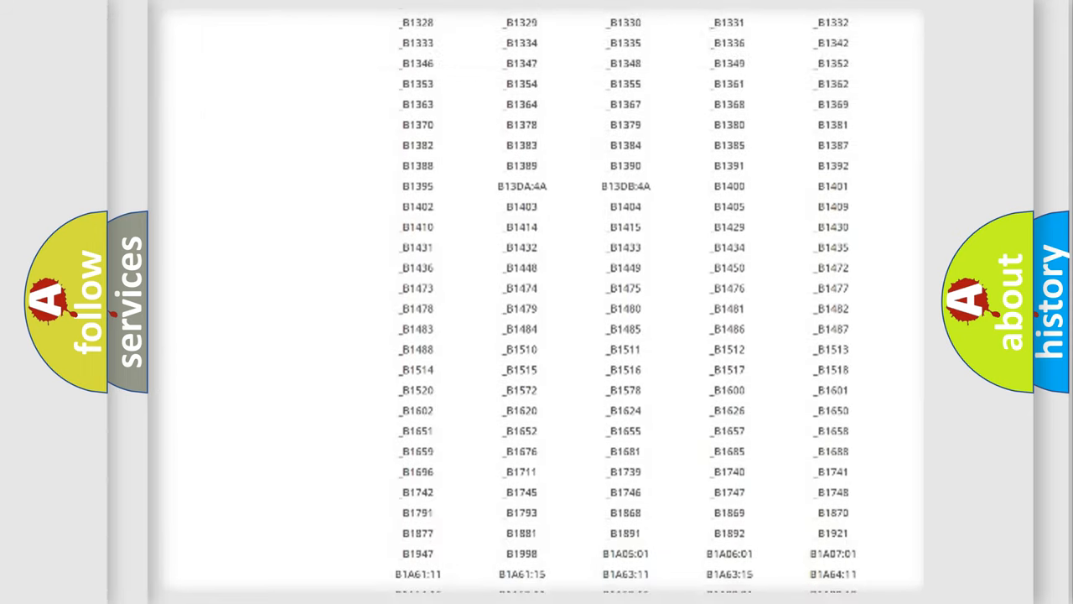